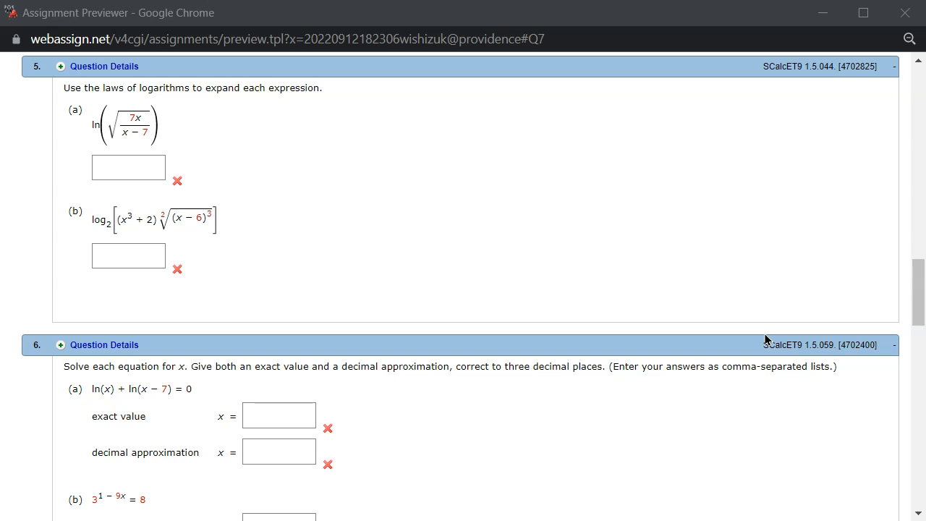
{"action": "mouse_move", "coordinate": [59, 116]}
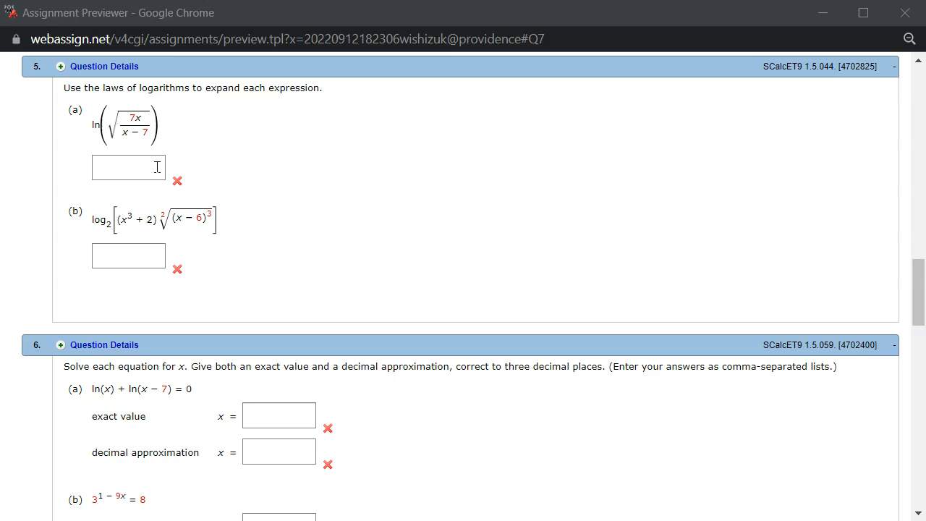
{"action": "mouse_move", "coordinate": [136, 114]}
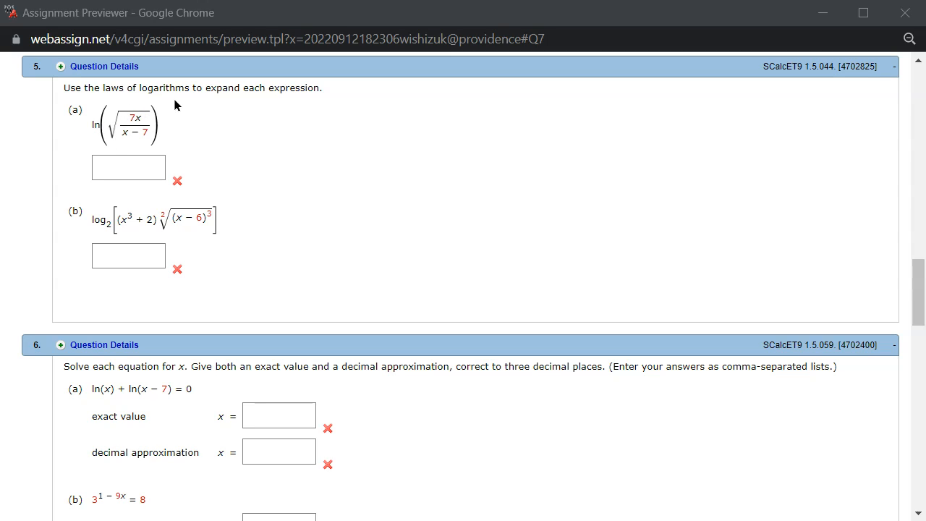
{"action": "mouse_move", "coordinate": [157, 116]}
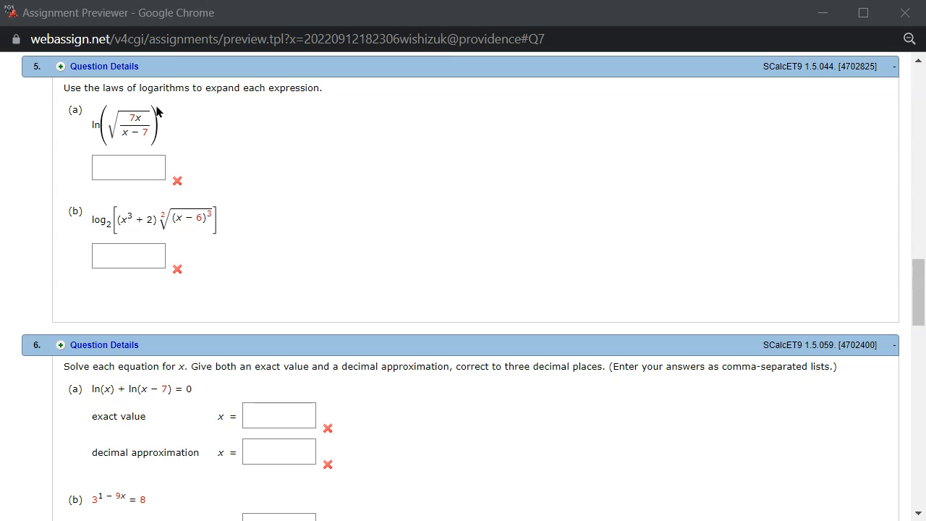
{"action": "mouse_move", "coordinate": [88, 133]}
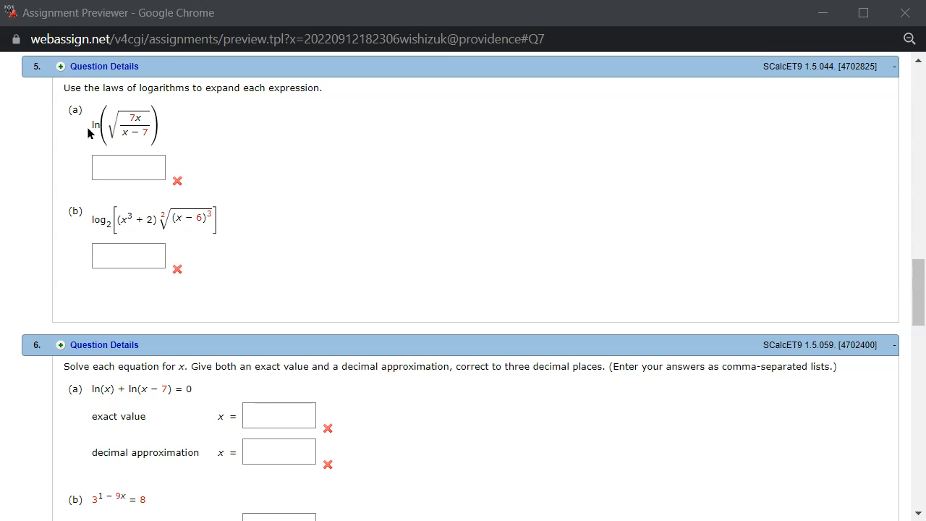
Enter (1/2)[ln(7x) − ln(x−7)] in part (a)'s answer box
{"action": "left_click", "coordinate": [127, 168]}
{"action": "type", "text": "1/2"}
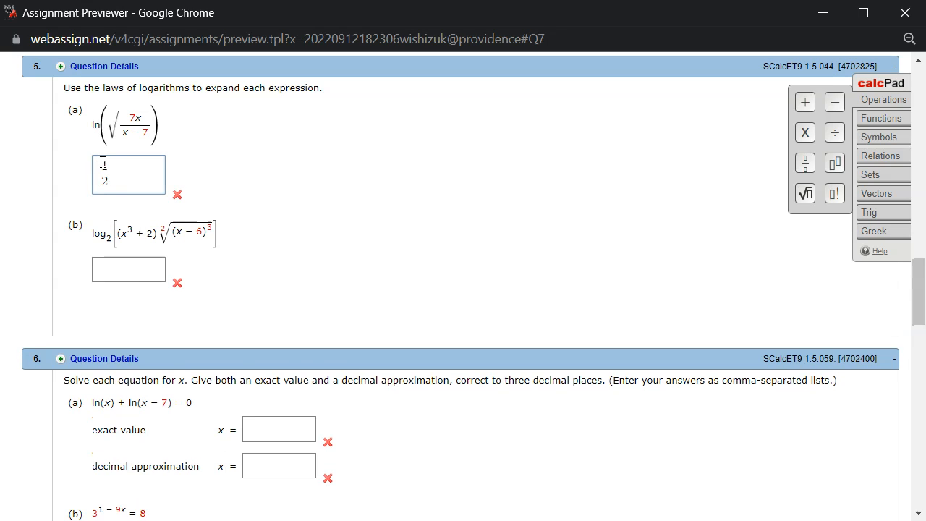
{"action": "type", "text": "ln("}
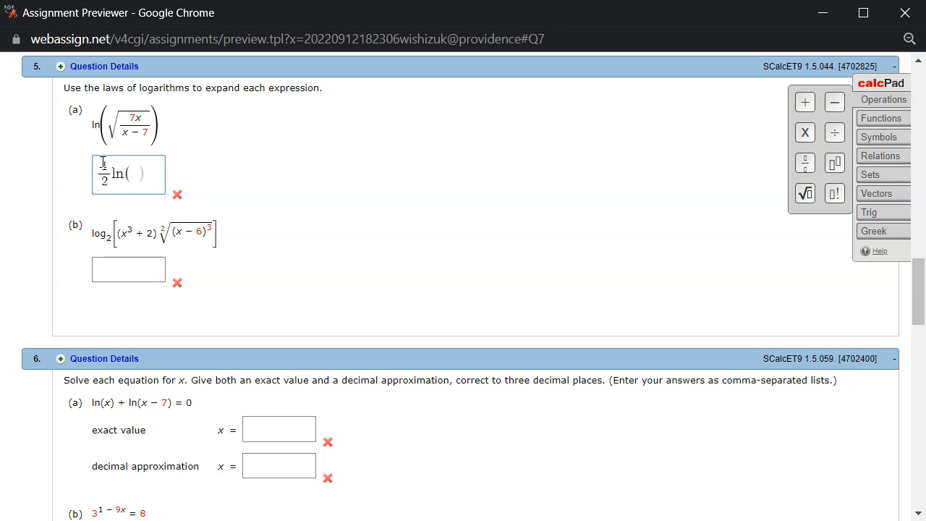
{"action": "type", "text": "7"}
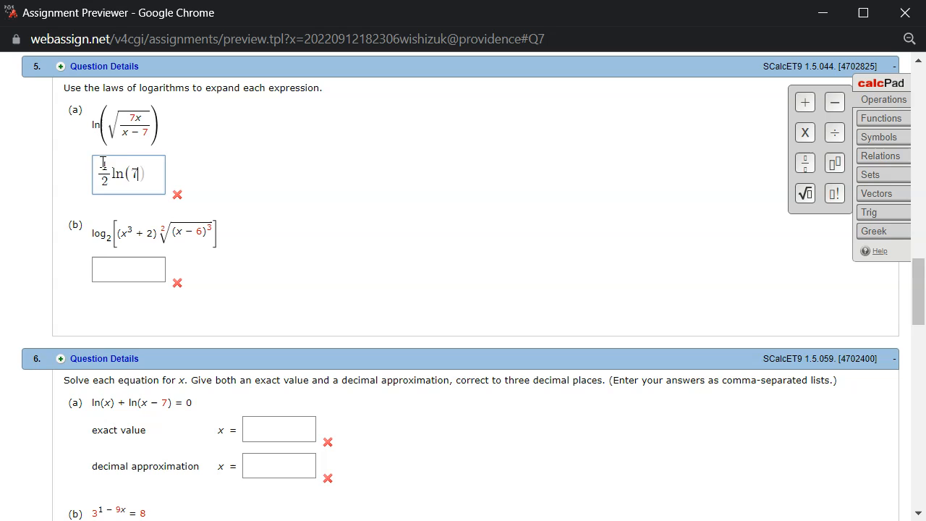
{"action": "type", "text": "7x/x"}
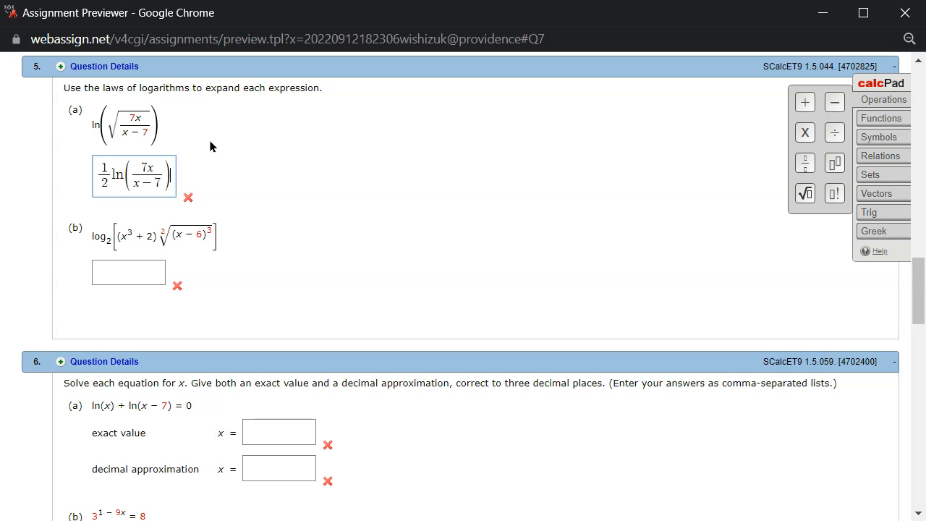
{"action": "mouse_move", "coordinate": [153, 208]}
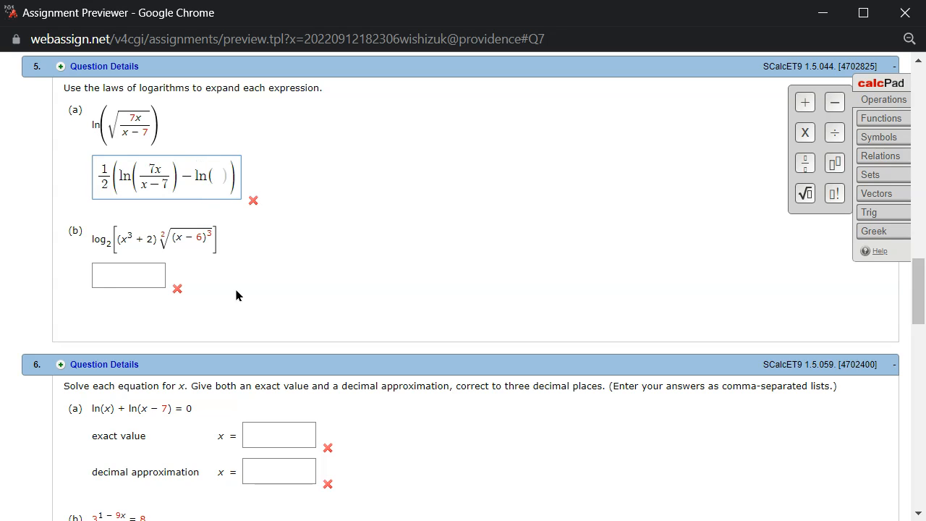
{"action": "type", "text": "x-7"}
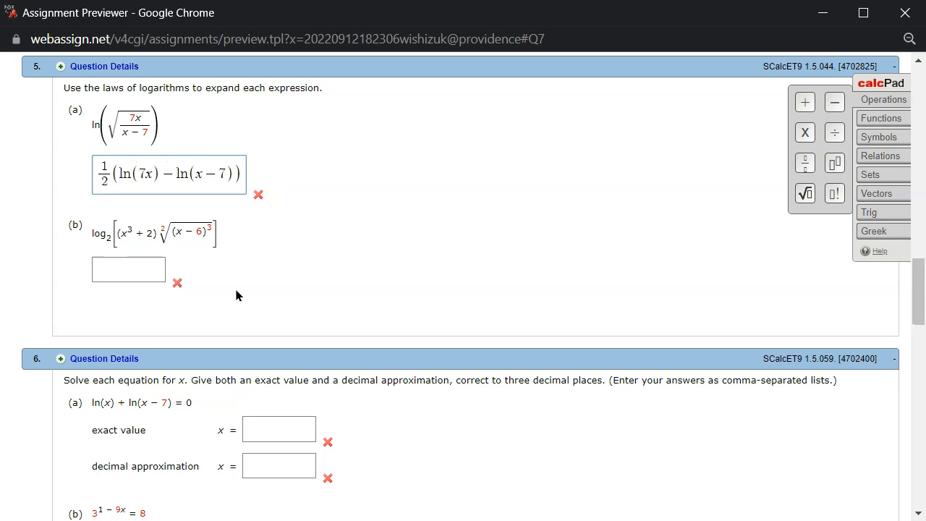
Split ln(7x) into ln(7) + ln(x) within the part (a) answer
{"action": "left_click", "coordinate": [218, 174]}
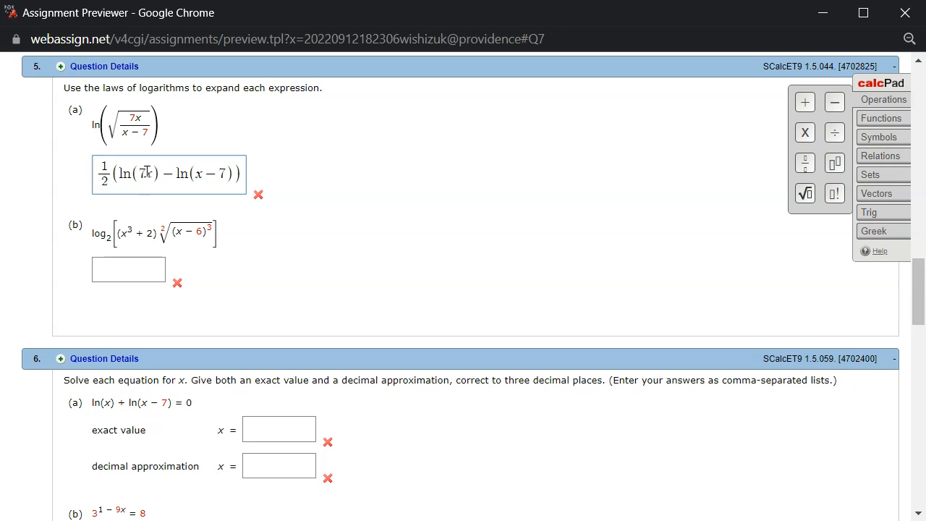
{"action": "mouse_move", "coordinate": [145, 173]}
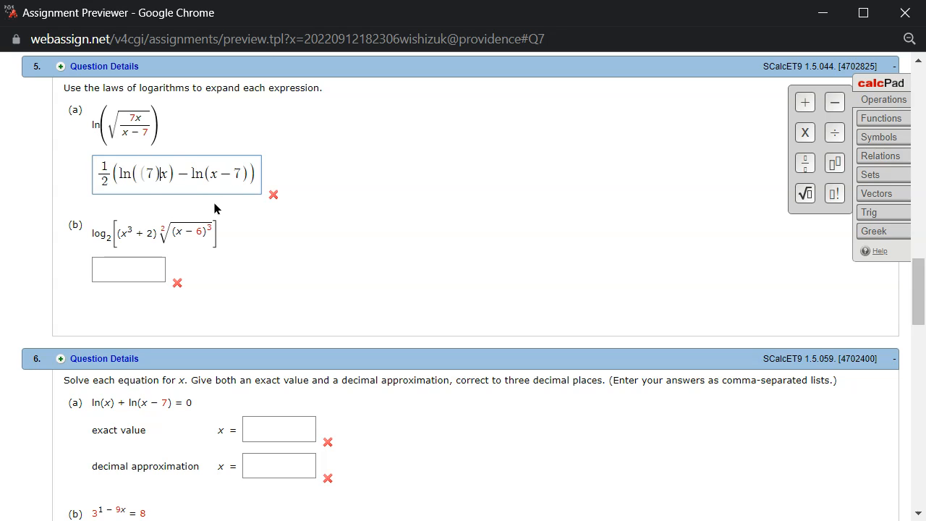
{"action": "type", "text": "+x"}
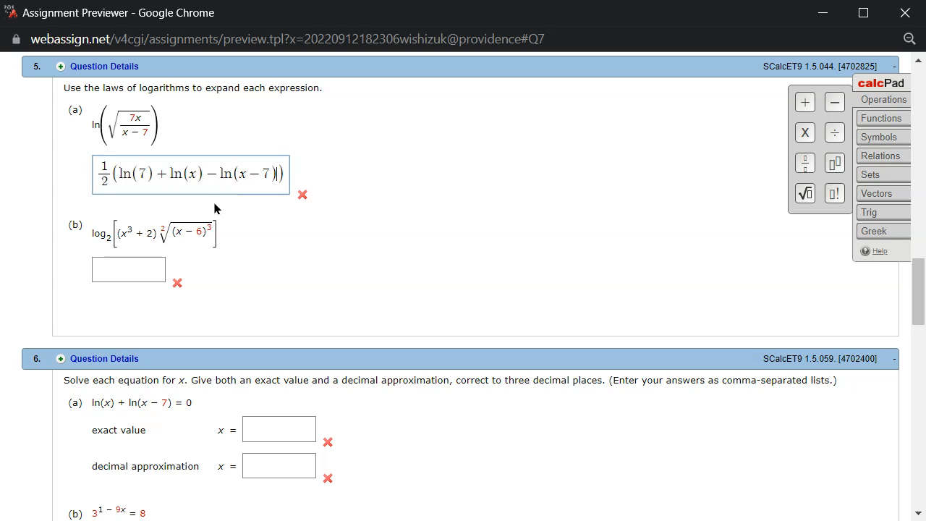
{"action": "mouse_move", "coordinate": [179, 131]}
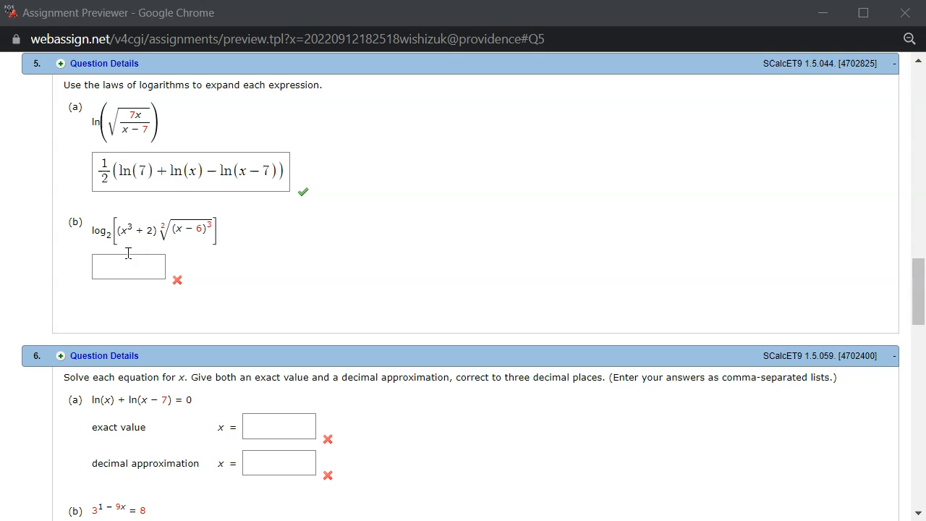
{"action": "mouse_move", "coordinate": [173, 245]}
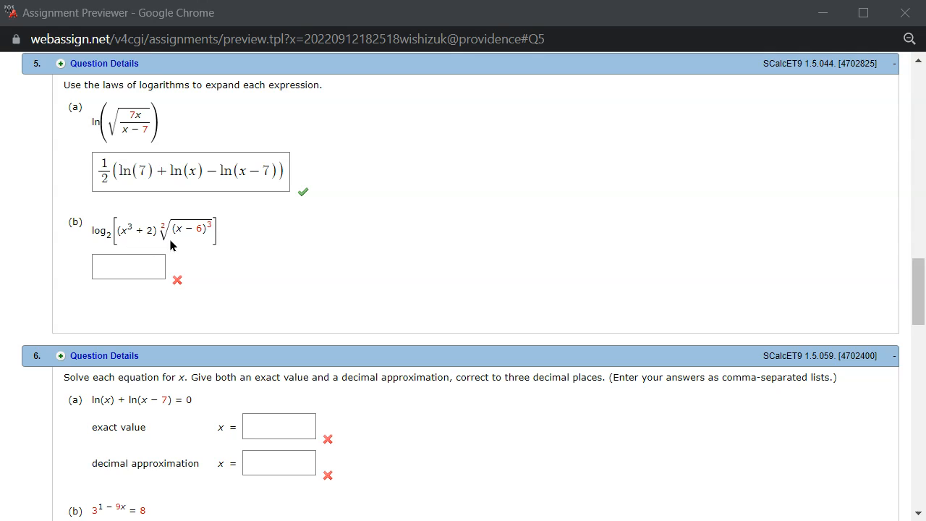
Enter log₂(x³+2) + log₂(x−6) in part (b)'s box, with a trailing 3 to place
{"action": "left_click", "coordinate": [128, 266]}
{"action": "type", "text": "log"}
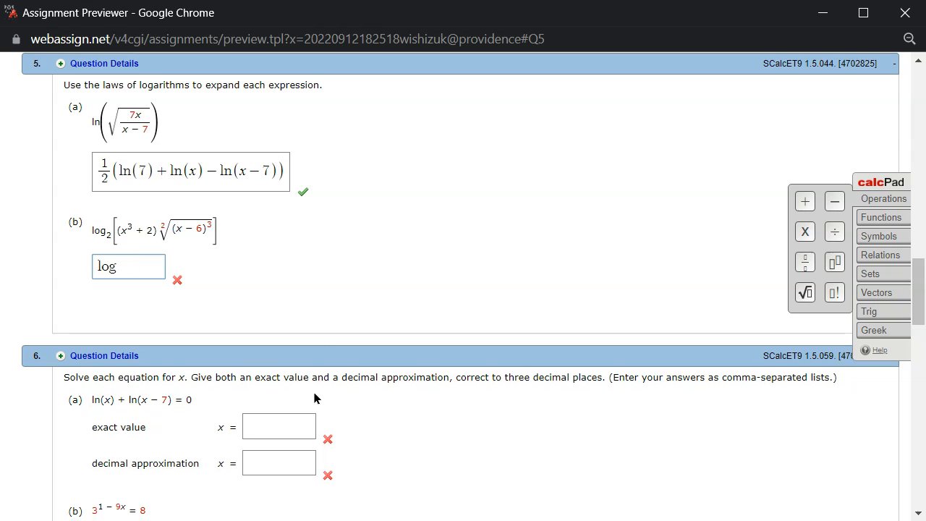
{"action": "type", "text": "2("}
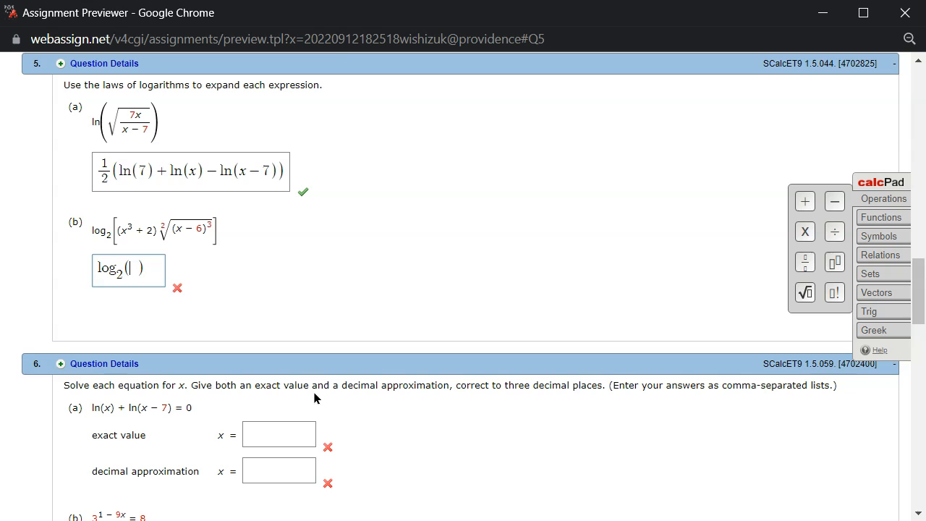
{"action": "type", "text": "x^3 + 2"}
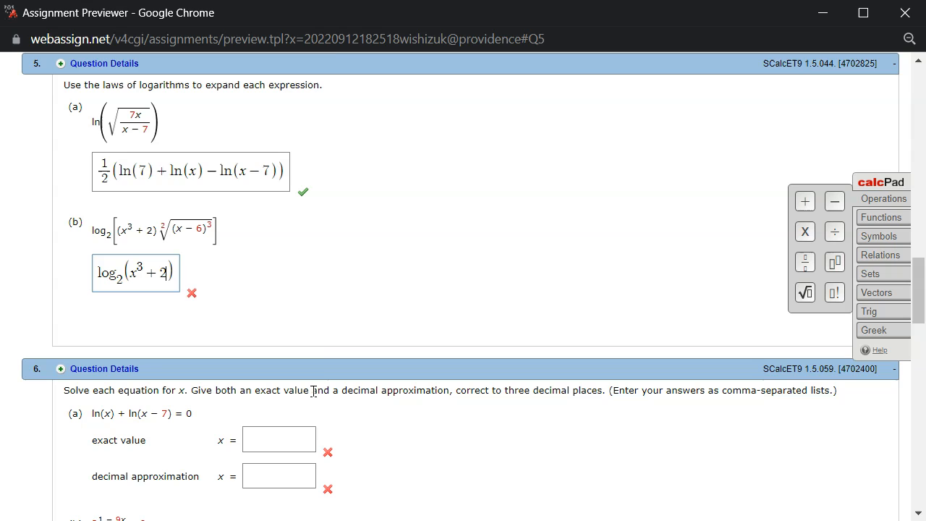
{"action": "type", "text": "+"}
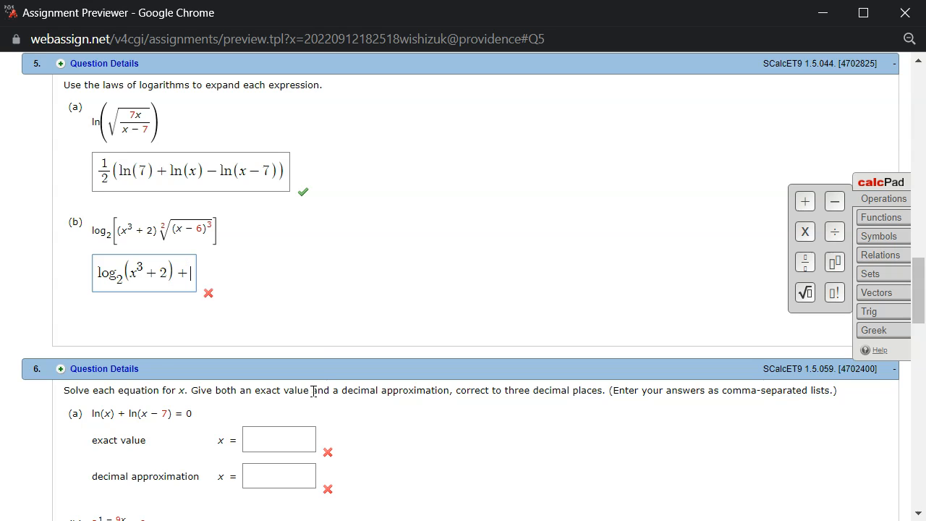
{"action": "type", "text": "log("}
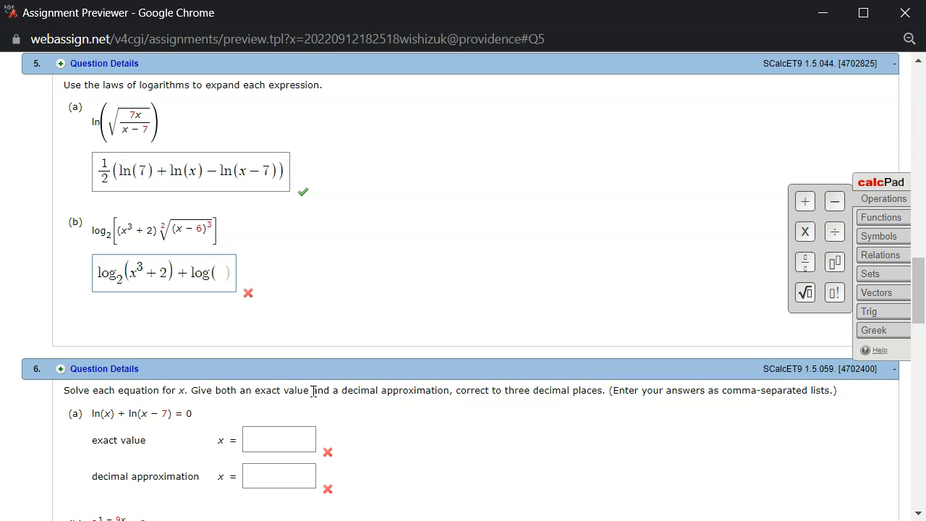
{"action": "key", "text": "Backspace"}
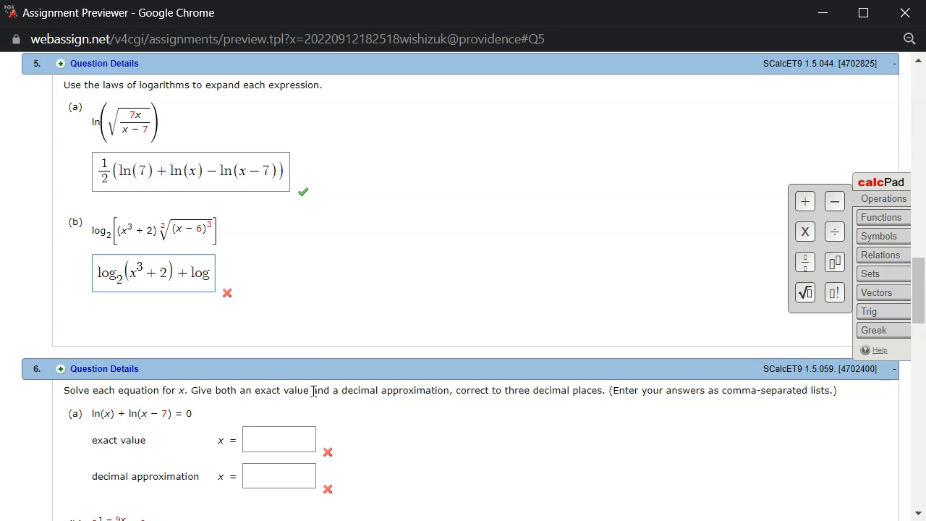
{"action": "type", "text": "2("}
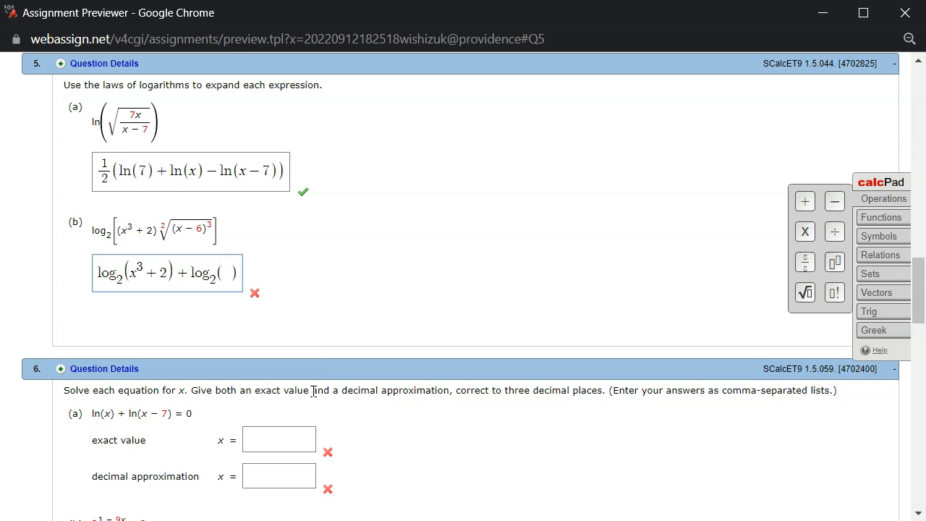
{"action": "type", "text": "x -"}
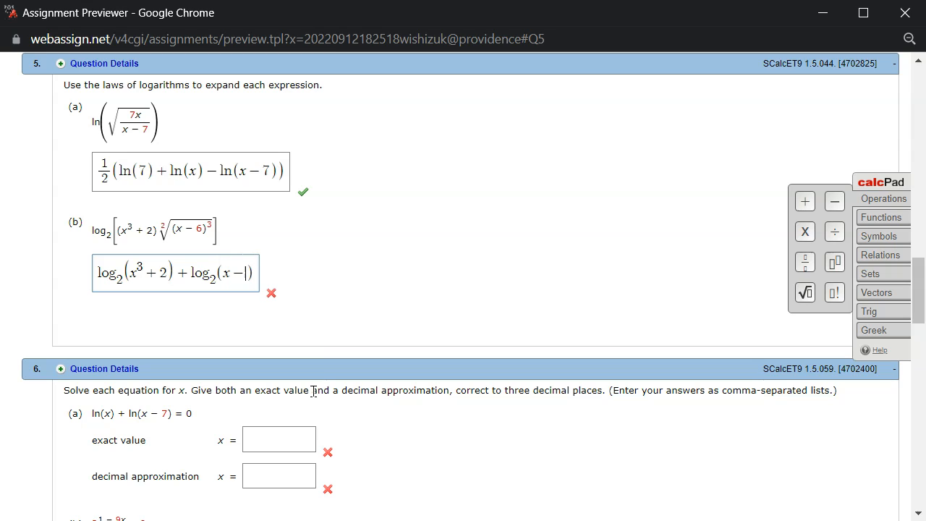
{"action": "type", "text": "6)"}
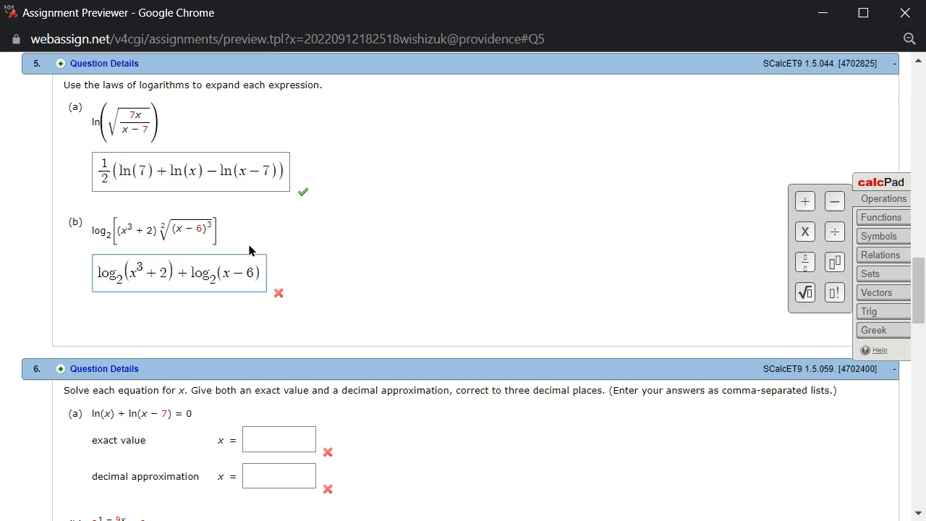
{"action": "type", "text": "3"}
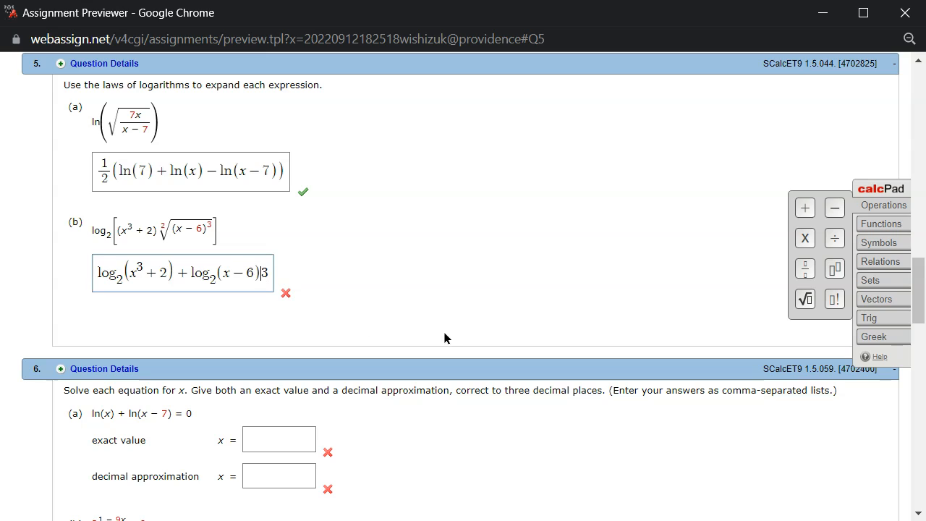
Make the 3 a 3/2 coefficient on log₂(x−6) and submit part (b) for grading
{"action": "key", "text": "Backspace"}
{"action": "type", "text": "^"}
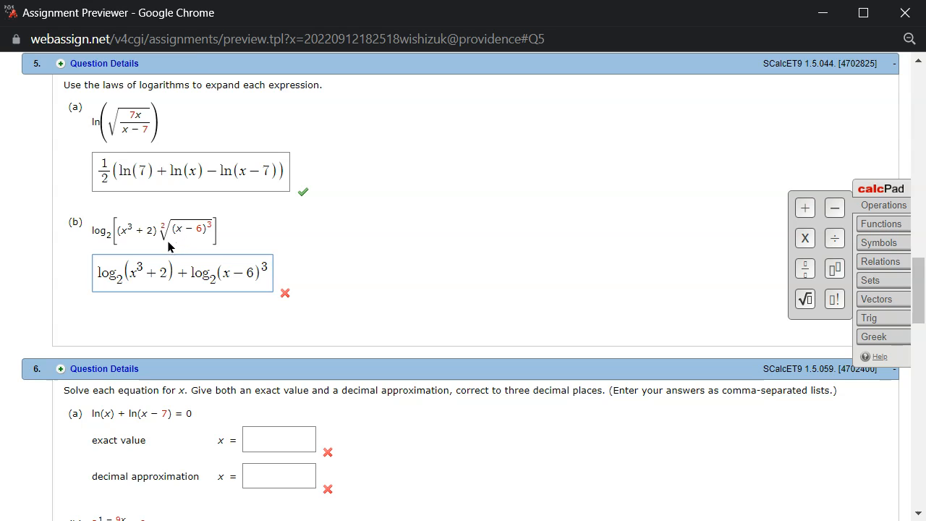
{"action": "mouse_move", "coordinate": [179, 220]}
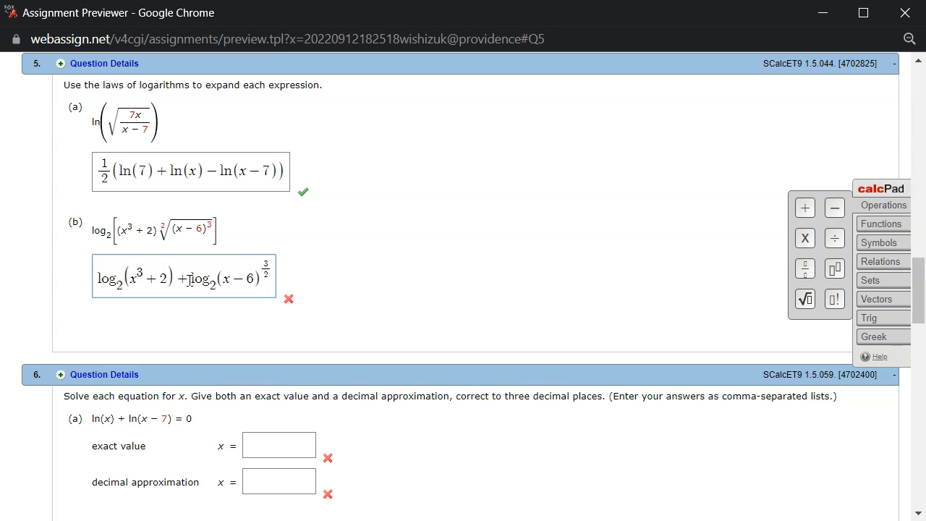
{"action": "type", "text": "3/2"}
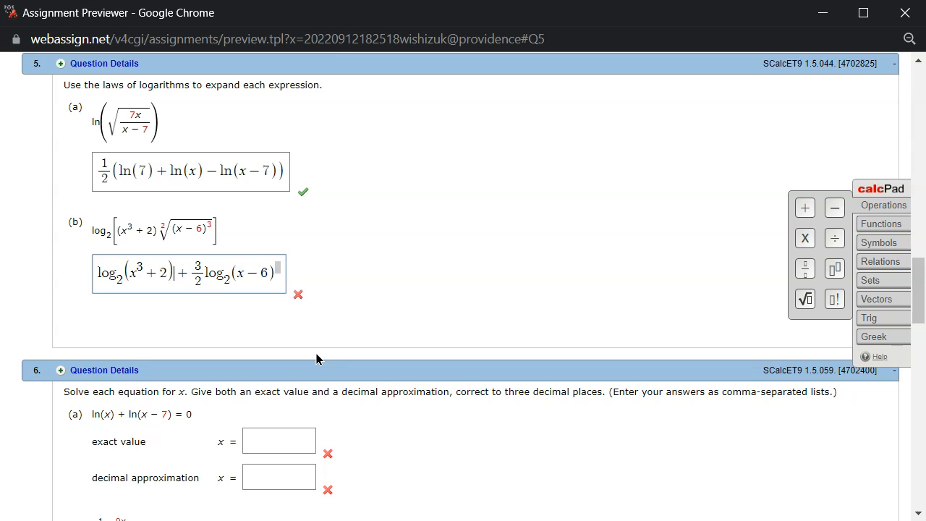
{"action": "mouse_move", "coordinate": [123, 260]}
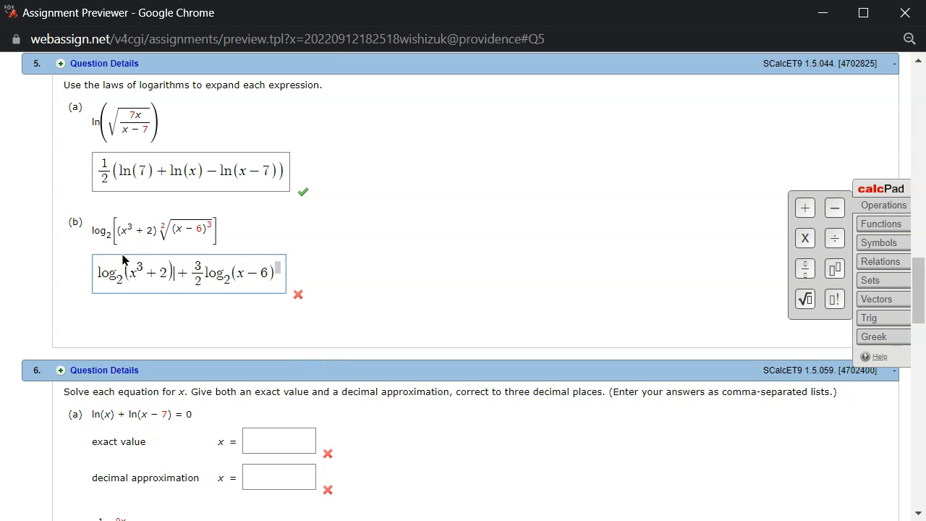
{"action": "mouse_move", "coordinate": [142, 304]}
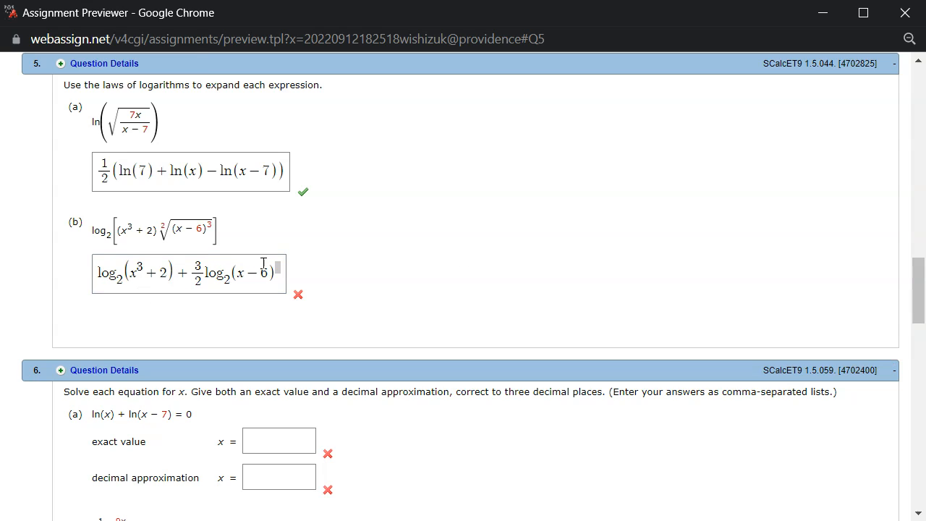
{"action": "left_click", "coordinate": [188, 275]}
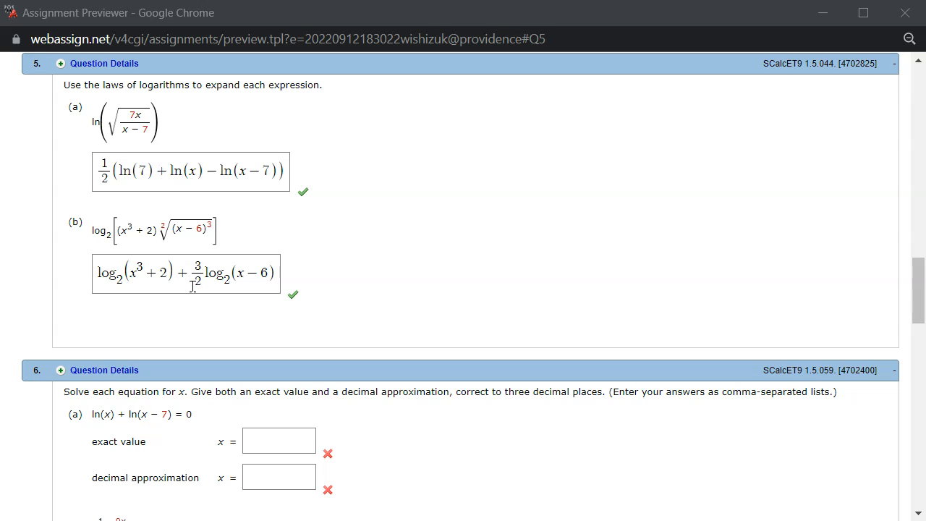
{"action": "mouse_move", "coordinate": [489, 197]}
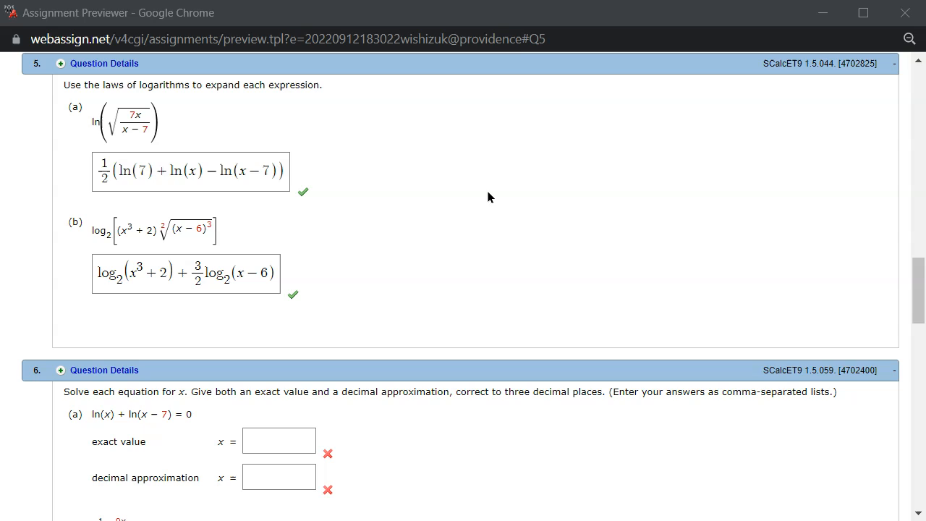